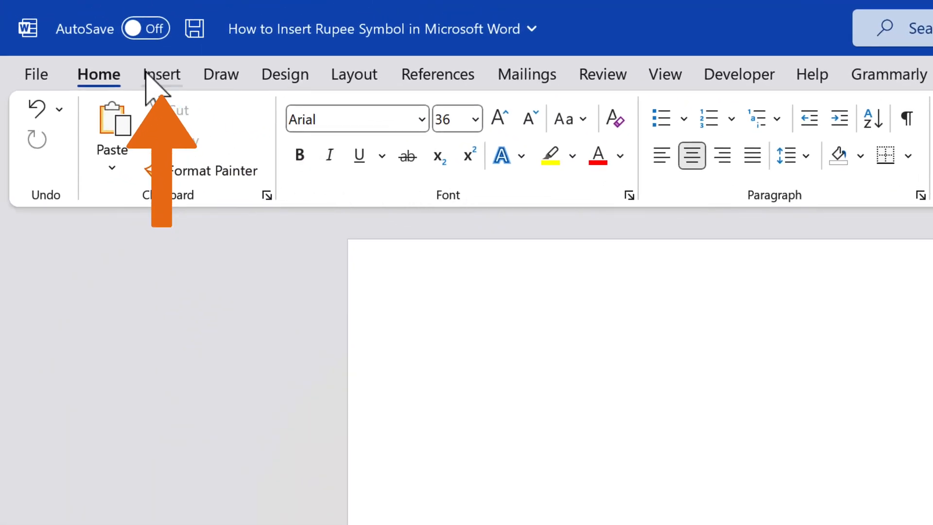
- Open the Symbol gallery from the Insert tab
click(162, 74)
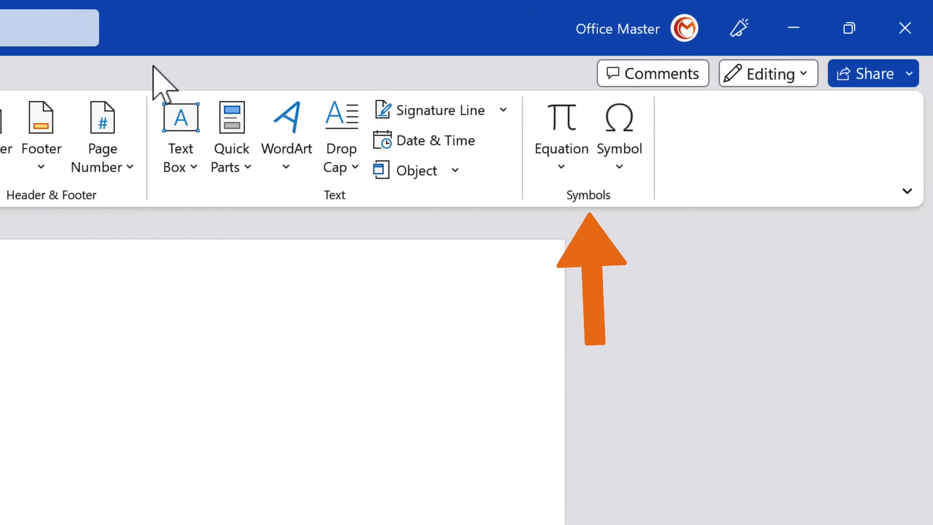
click(619, 132)
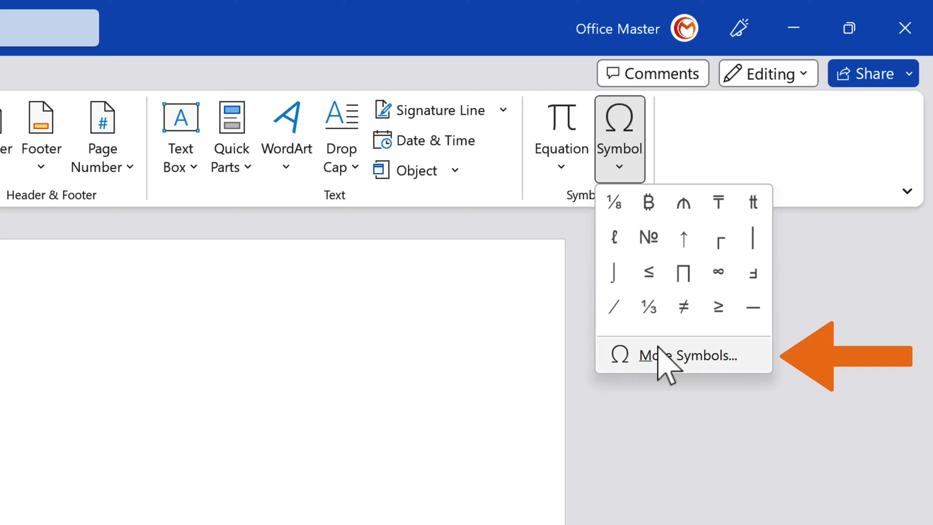
- Open the full Symbol dialog via More Symbols with Arial as the font
click(679, 355)
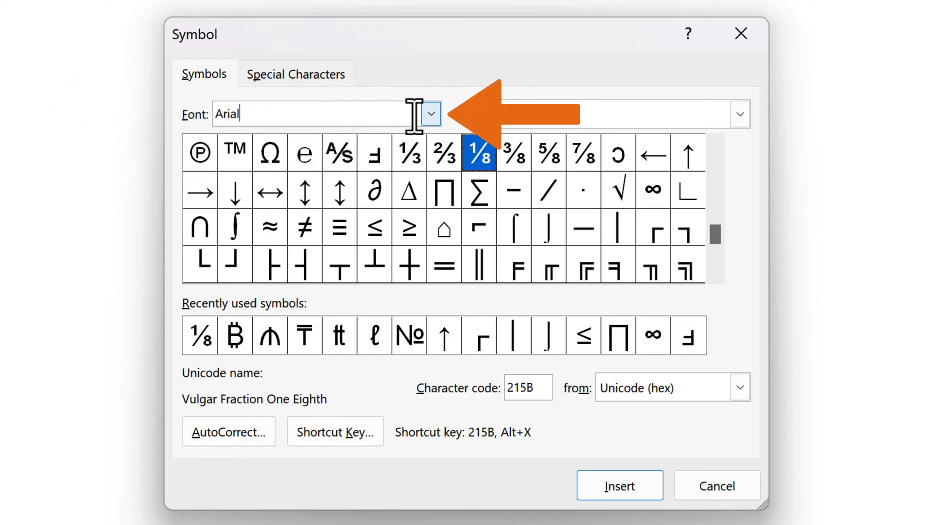
click(430, 113)
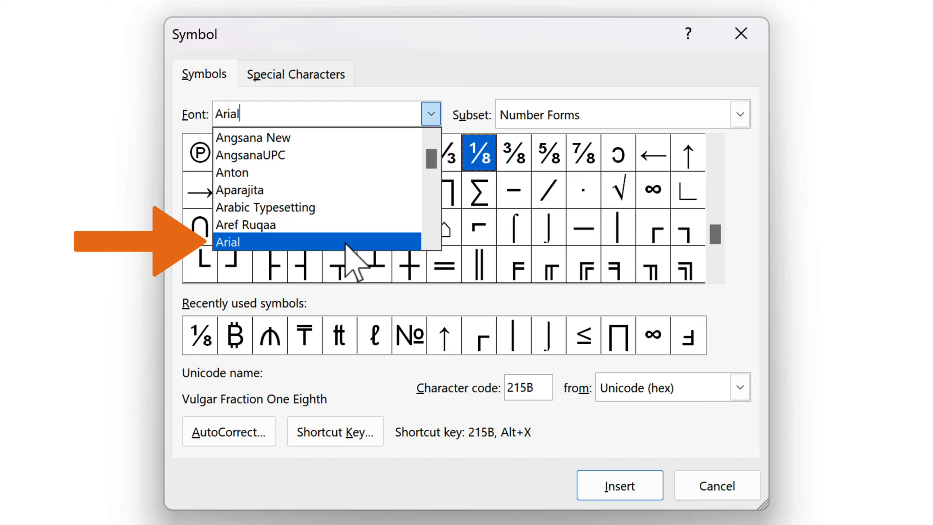
click(233, 241)
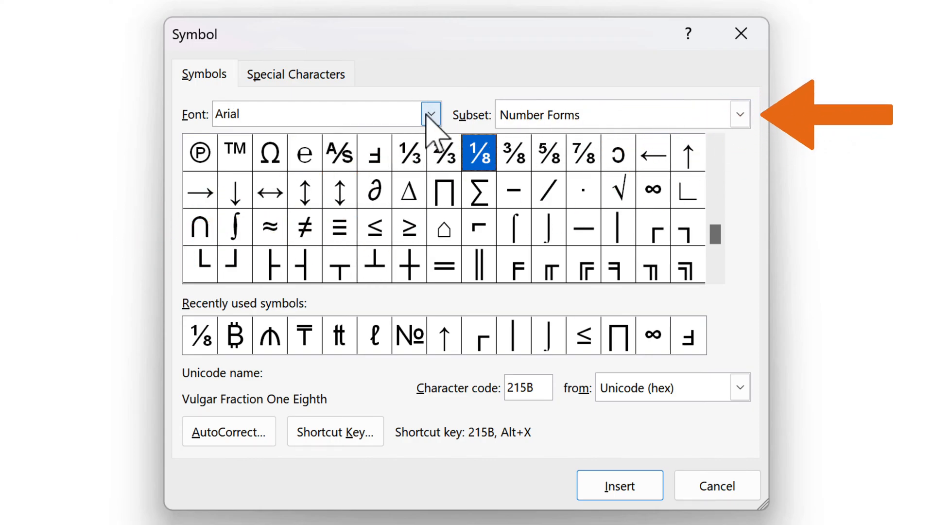
- Insert the ₹ Indian Rupee Sign from Currency Symbols and confirm it leads recent symbols
click(739, 114)
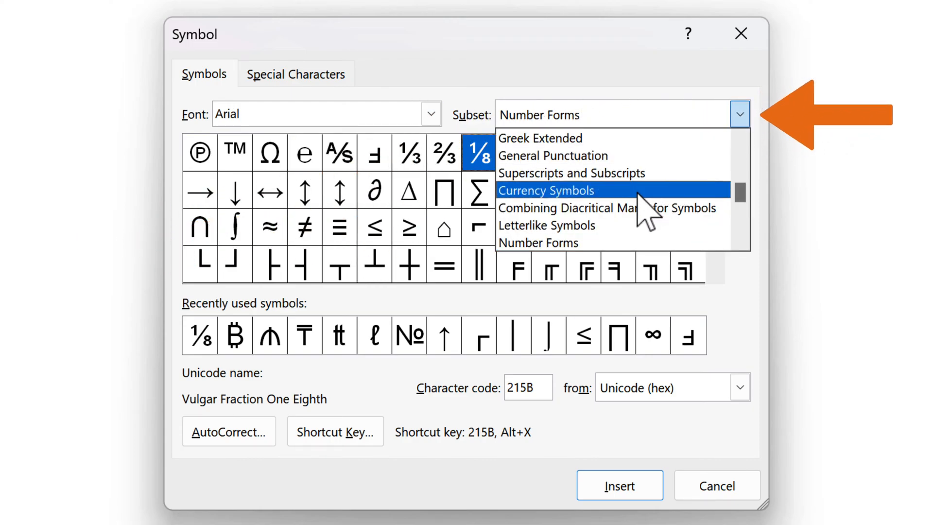
click(546, 191)
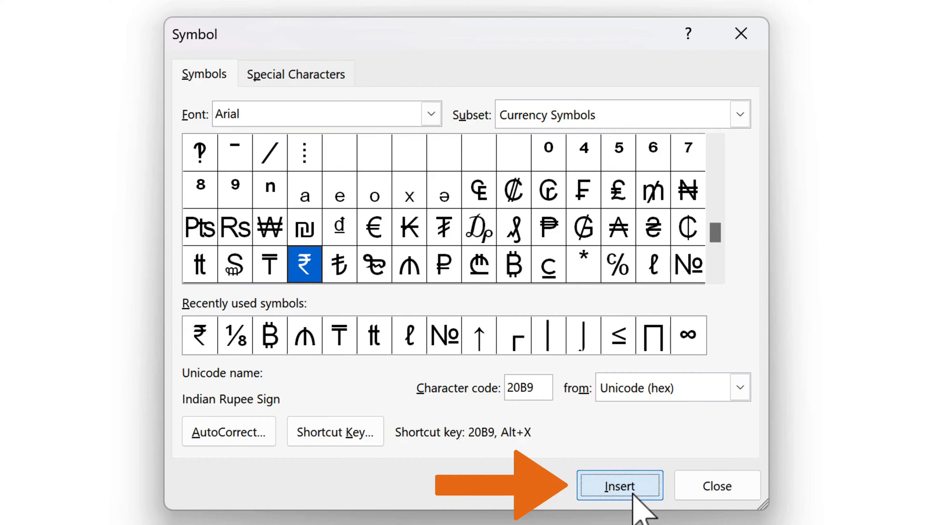
click(619, 486)
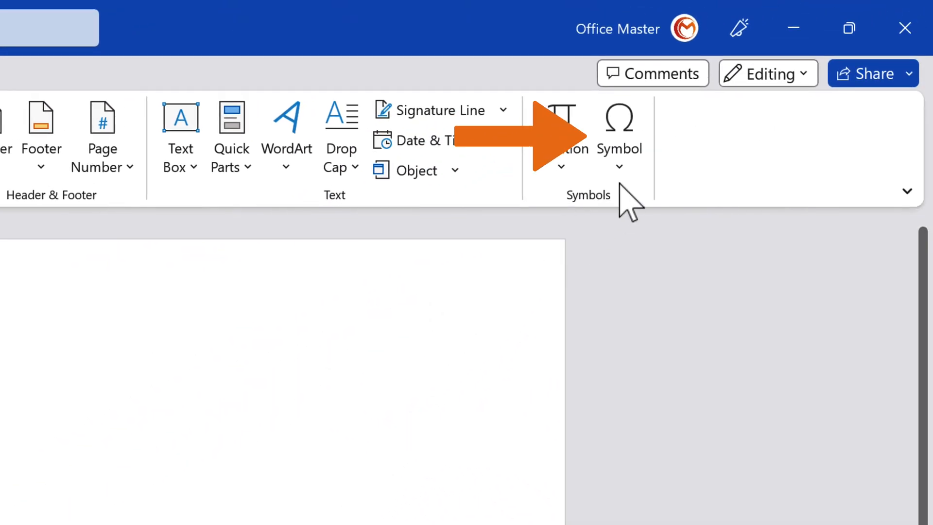
click(619, 137)
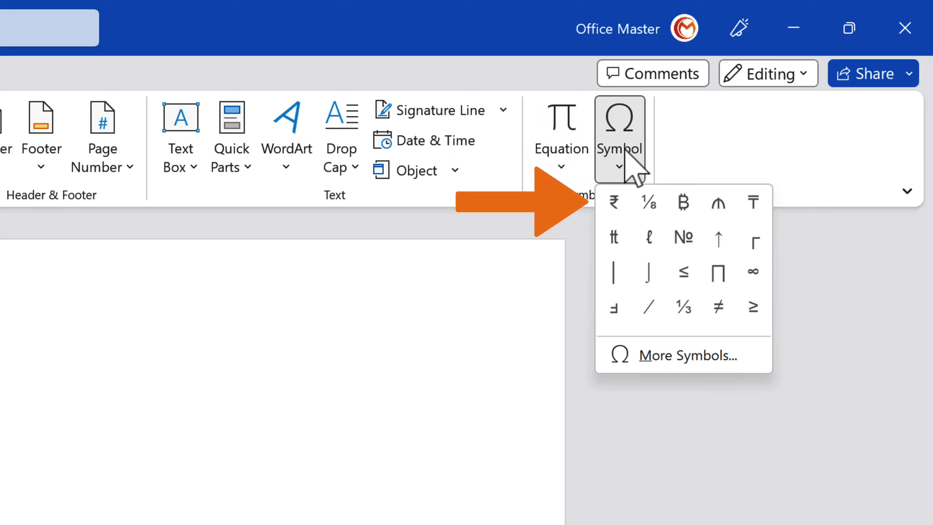